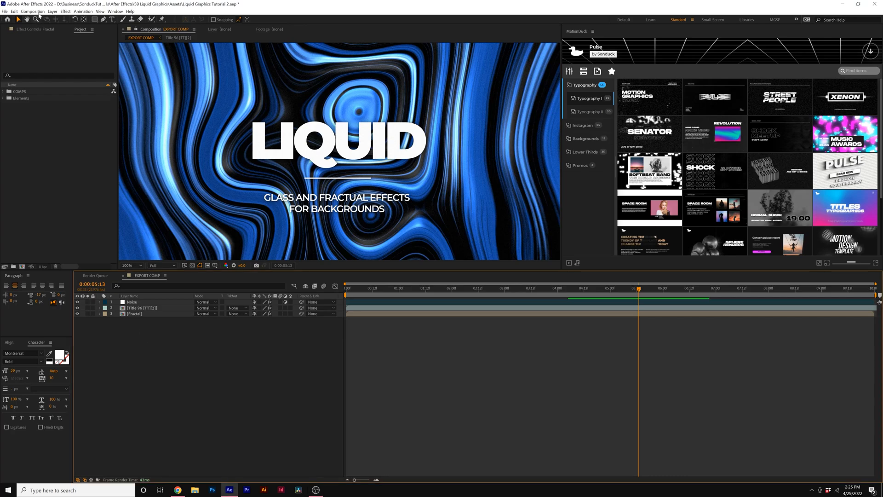
# Queue EXPORT COMP in Adobe Media Encoder via Composition > Add to Adobe Media Encoder Queue
pyautogui.click(33, 11)
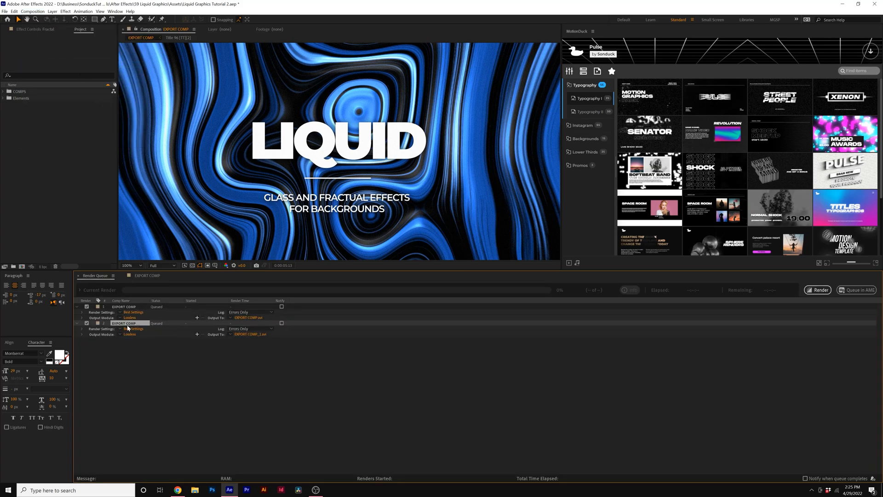
pyautogui.click(148, 275)
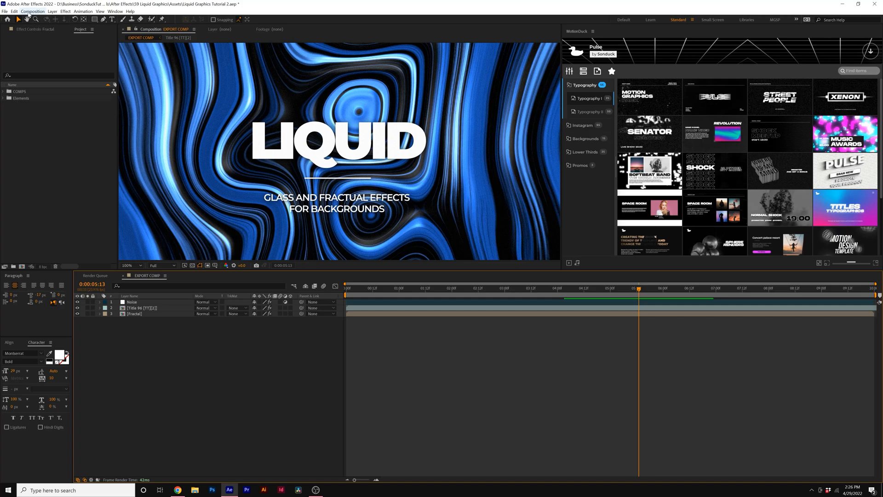
pyautogui.click(33, 11)
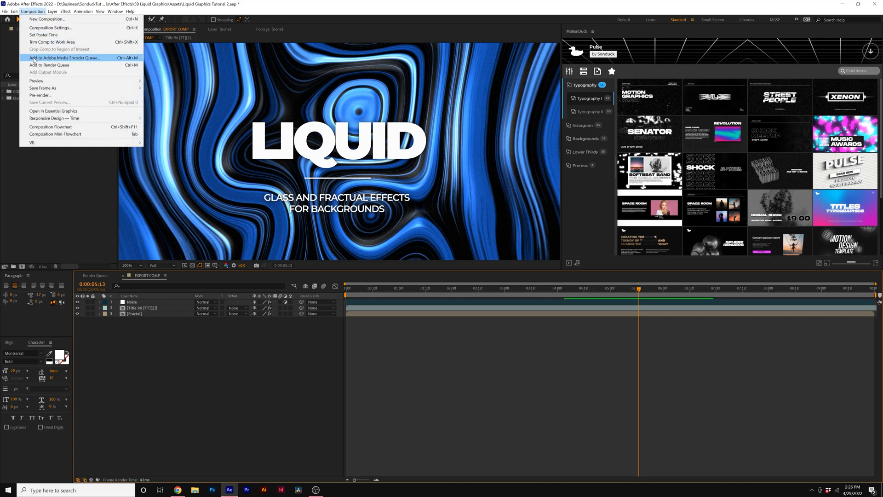
pyautogui.click(65, 57)
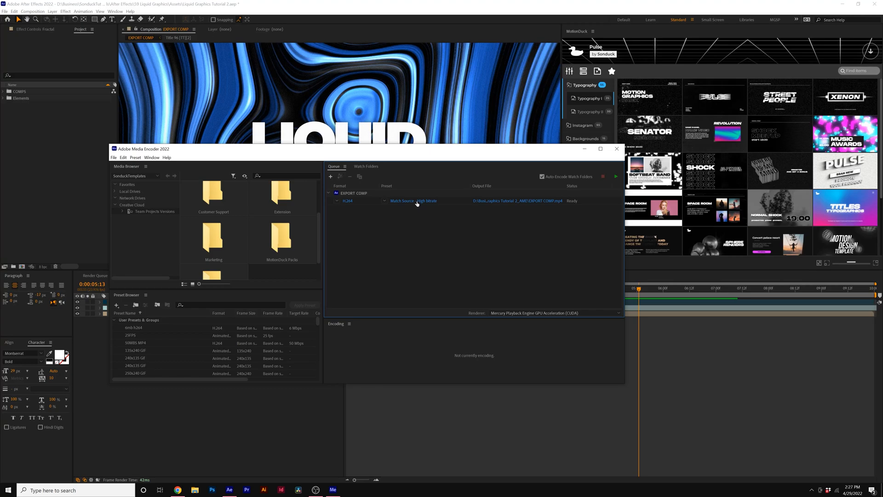
pyautogui.moveTo(412, 201)
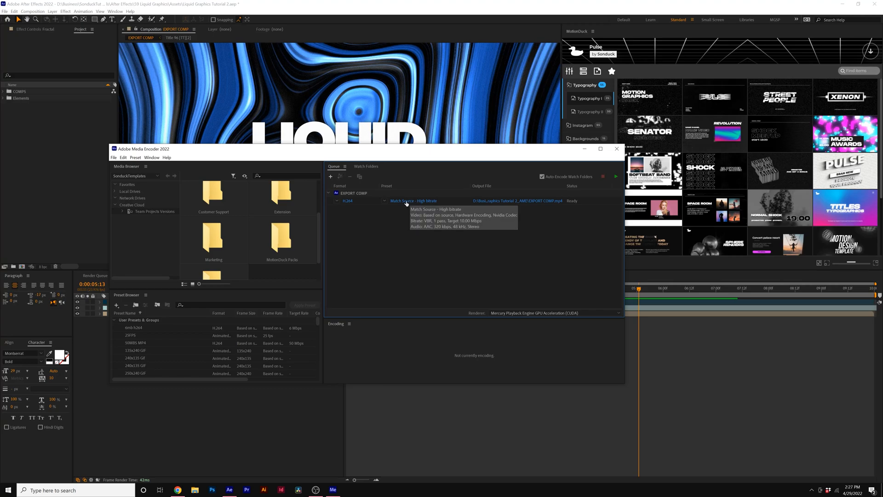
# Uncheck match source and lower the H.264 target bitrate to about 4.7 Mbps in Export Settings
pyautogui.click(413, 201)
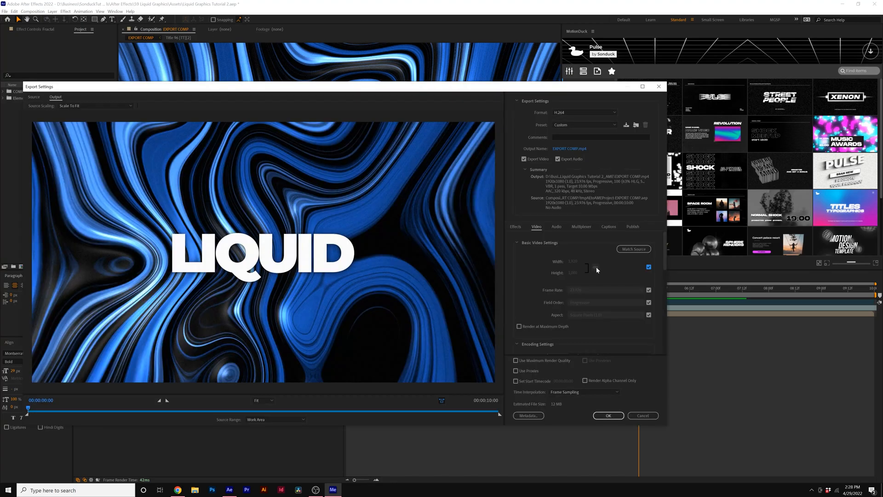
pyautogui.click(648, 267)
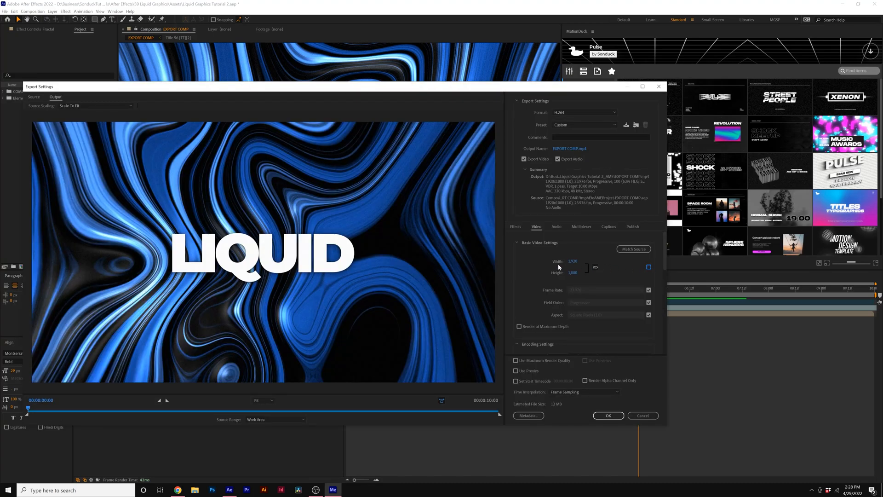
pyautogui.scroll(-3)
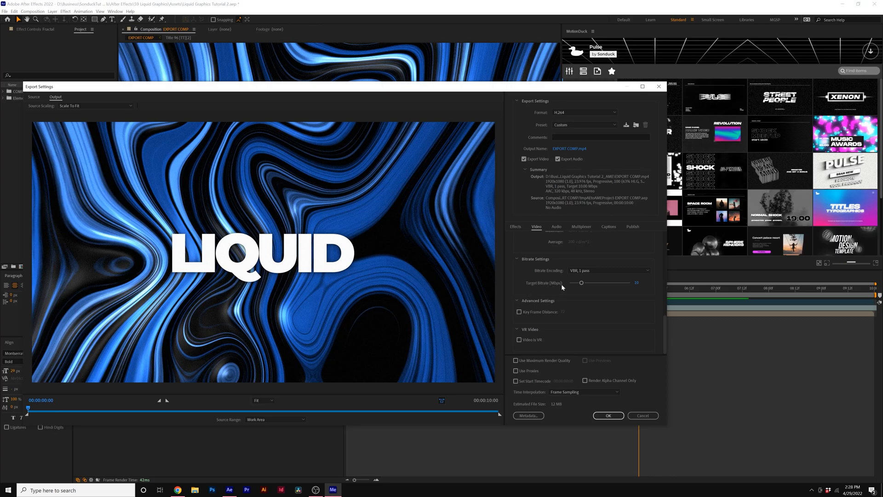
pyautogui.moveTo(568, 291)
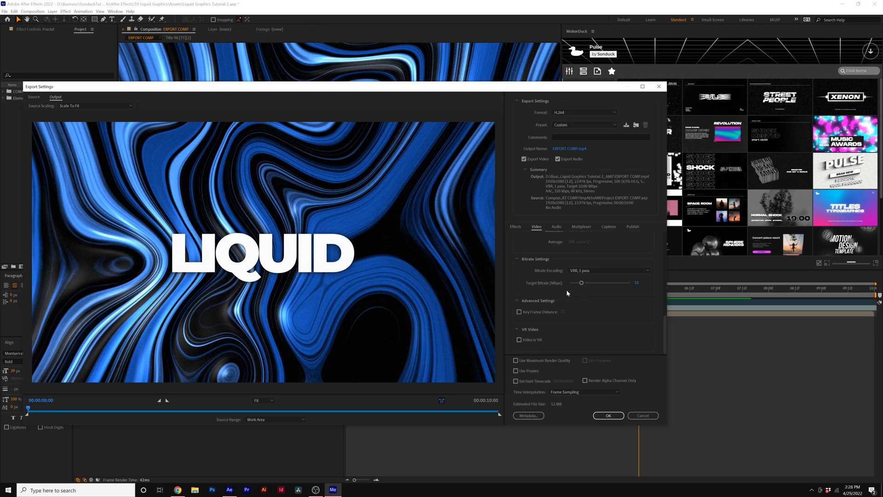
pyautogui.moveTo(579, 357)
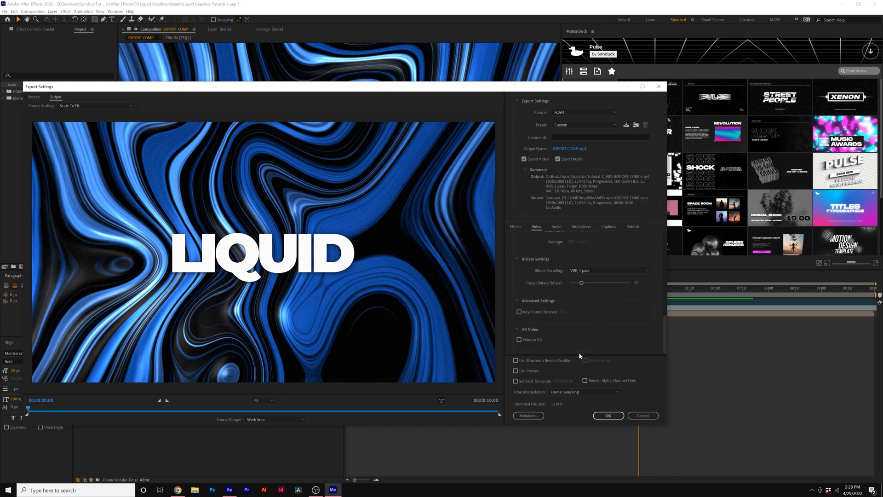
pyautogui.moveTo(554, 405)
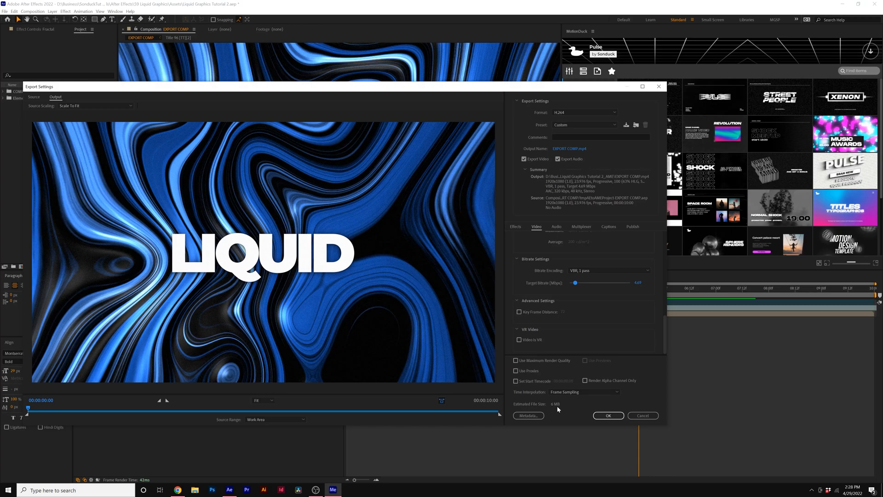
pyautogui.click(608, 415)
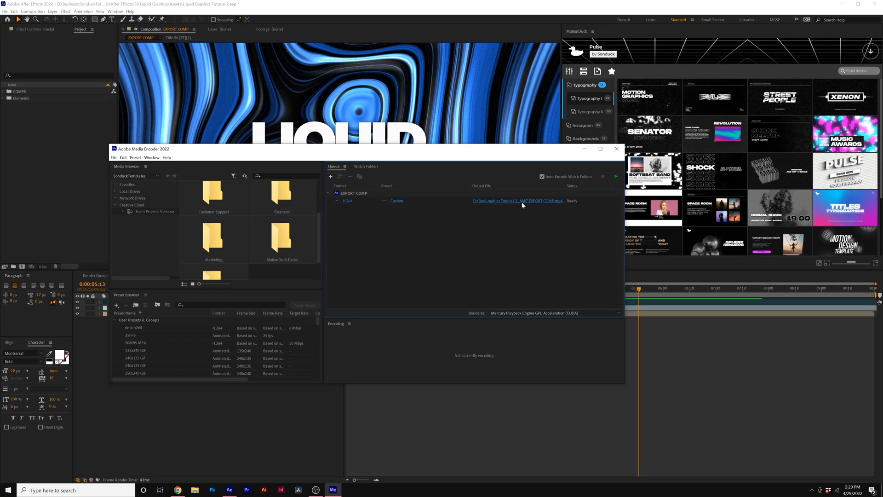
# Save the MP4 to the renders folder and start the encoding queue
pyautogui.click(519, 200)
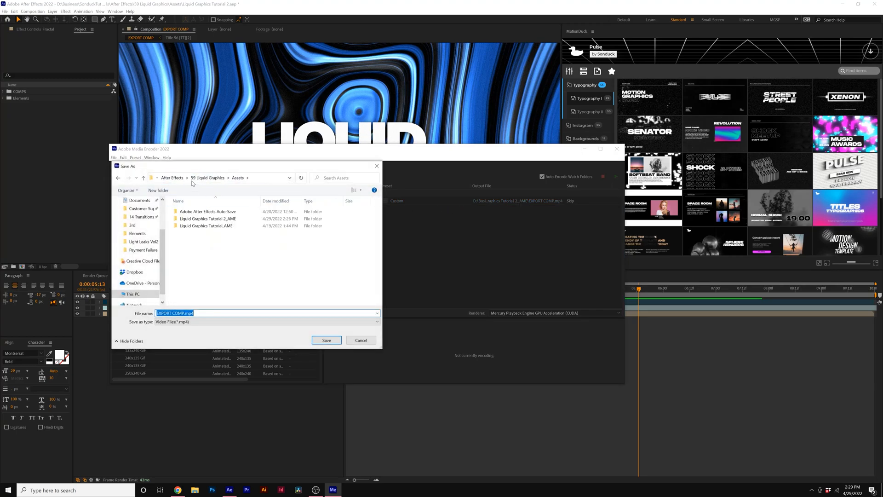
pyautogui.click(326, 339)
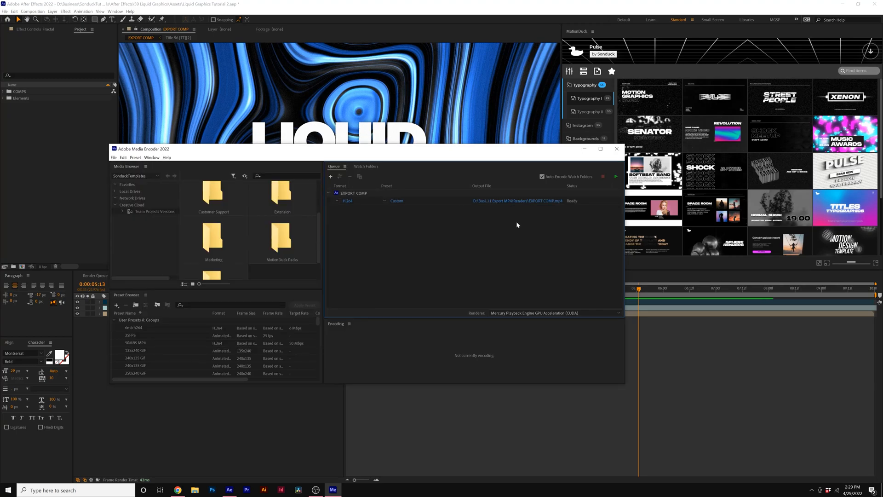
pyautogui.moveTo(615, 179)
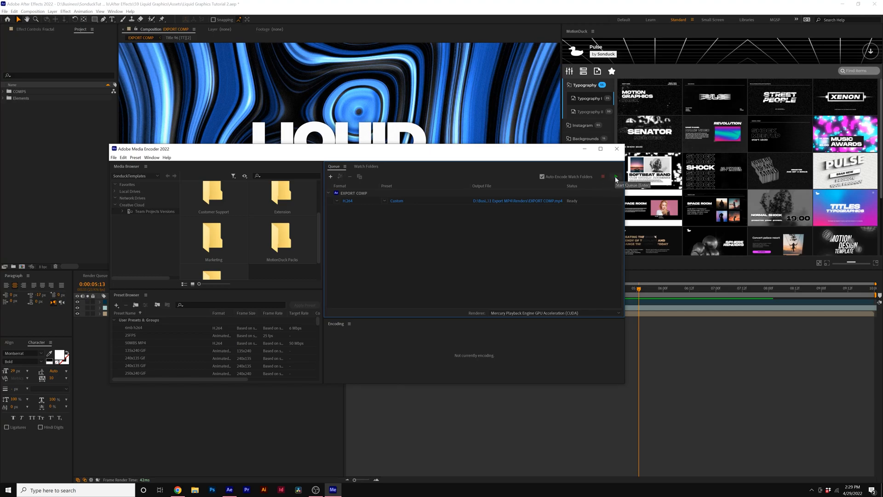
pyautogui.click(616, 177)
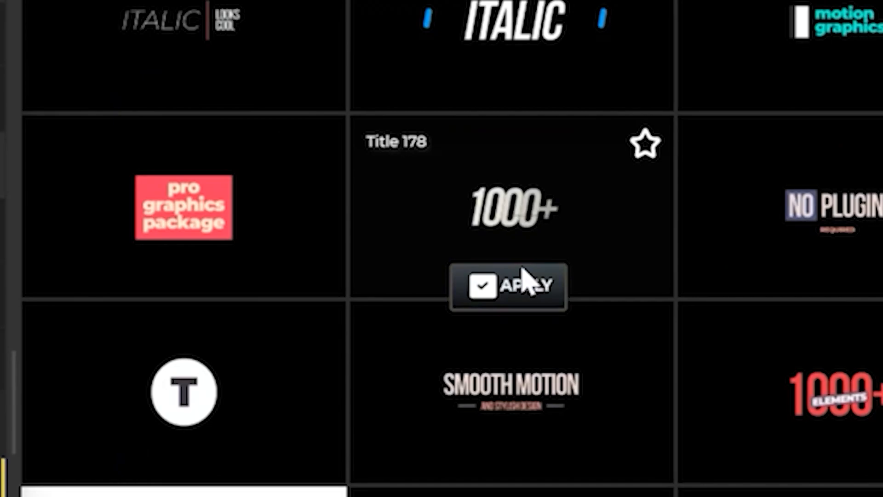
# Apply the Title 178 template and tint its spheres red in Effect Controls
pyautogui.click(509, 287)
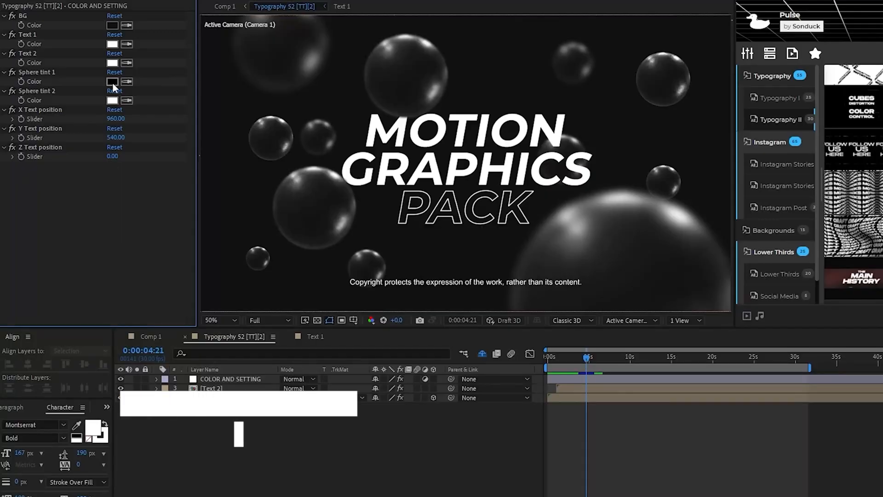
pyautogui.click(112, 81)
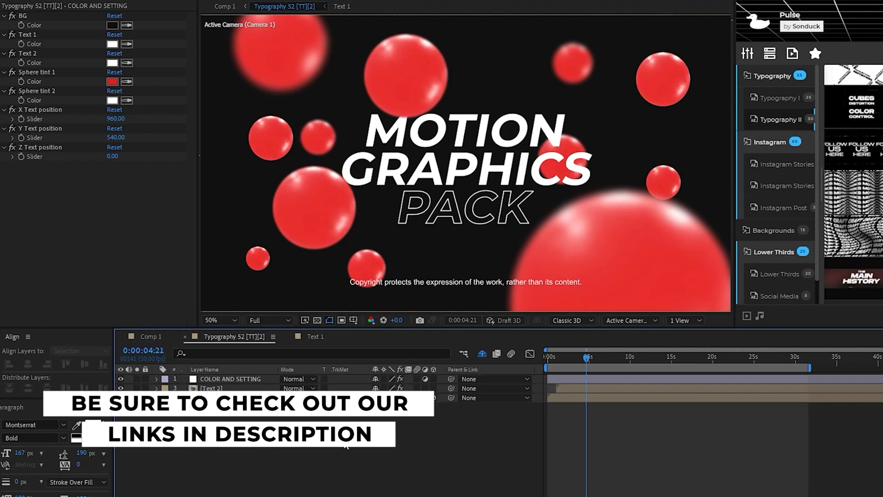